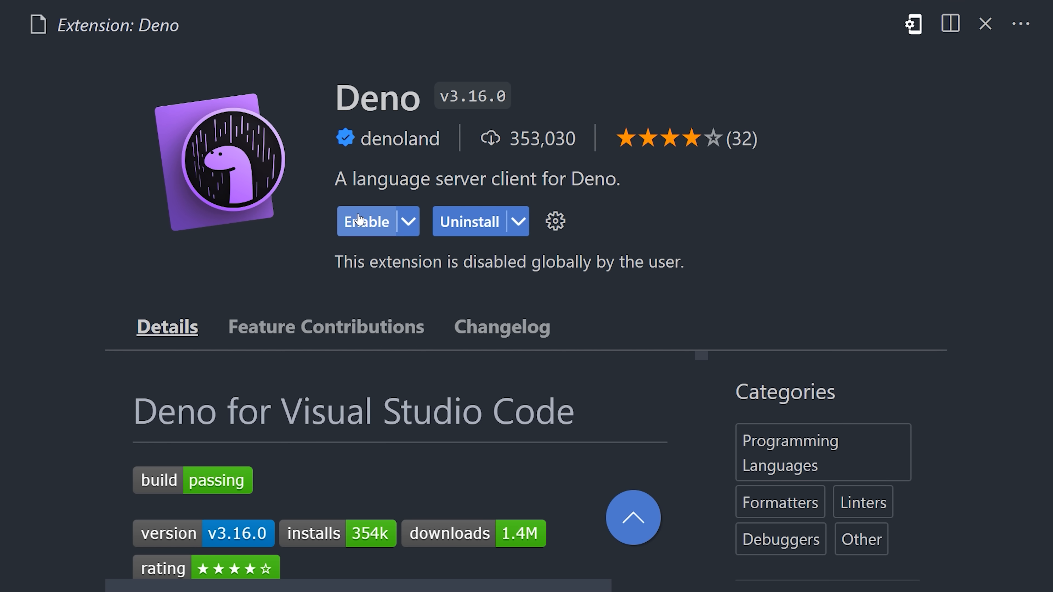
- Enable the Deno extension from its extension page
{"action": "left_click", "coordinate": [366, 221]}
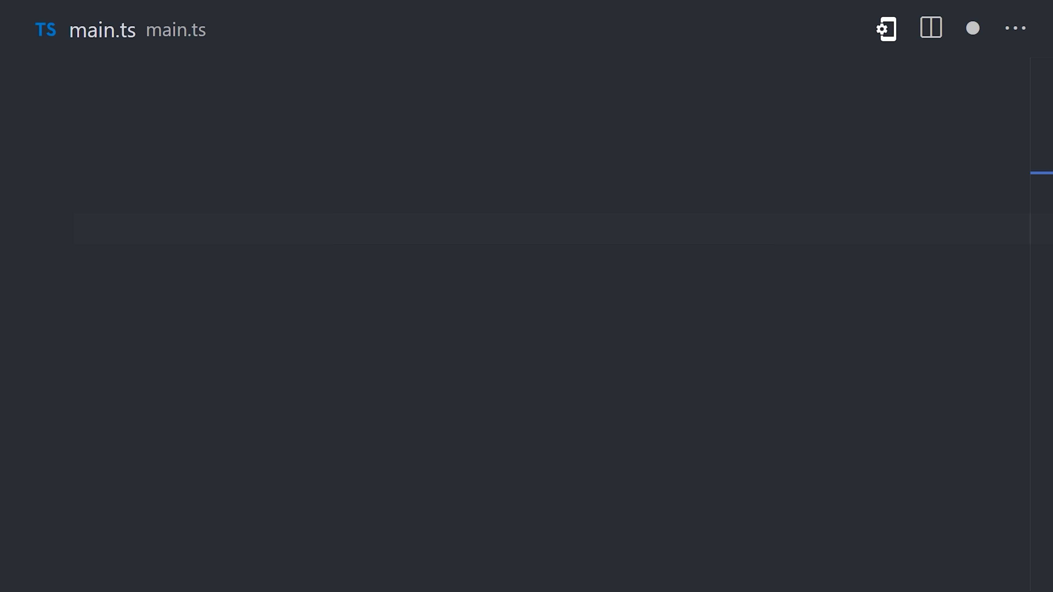
- Write the Express import using the npm:express@^4.18 specifier in main.ts
{"action": "type", "text": "import express from \"express\";"}
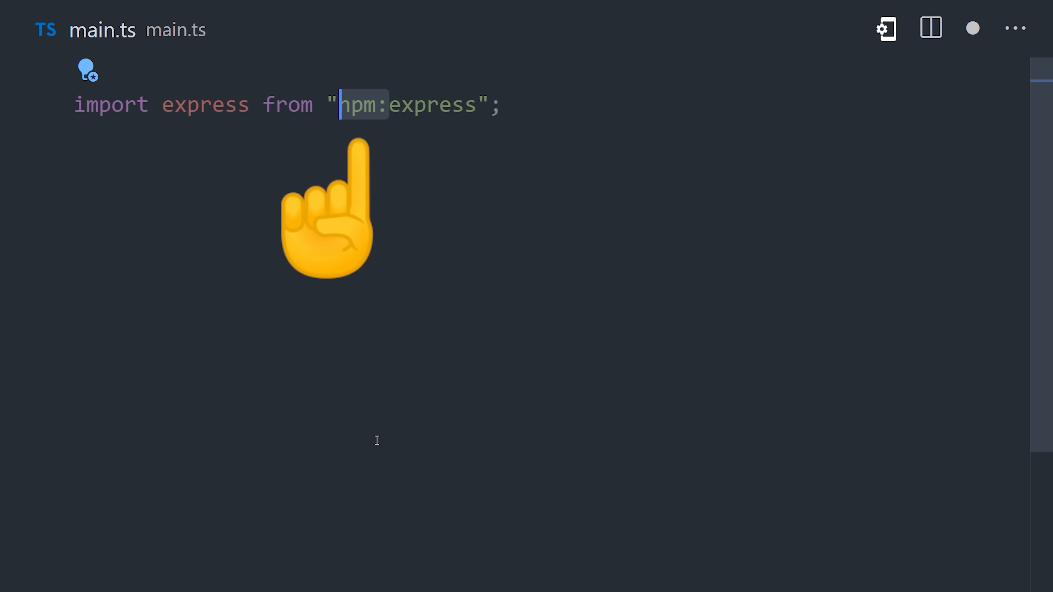
{"action": "type", "text": "@^4.18"}
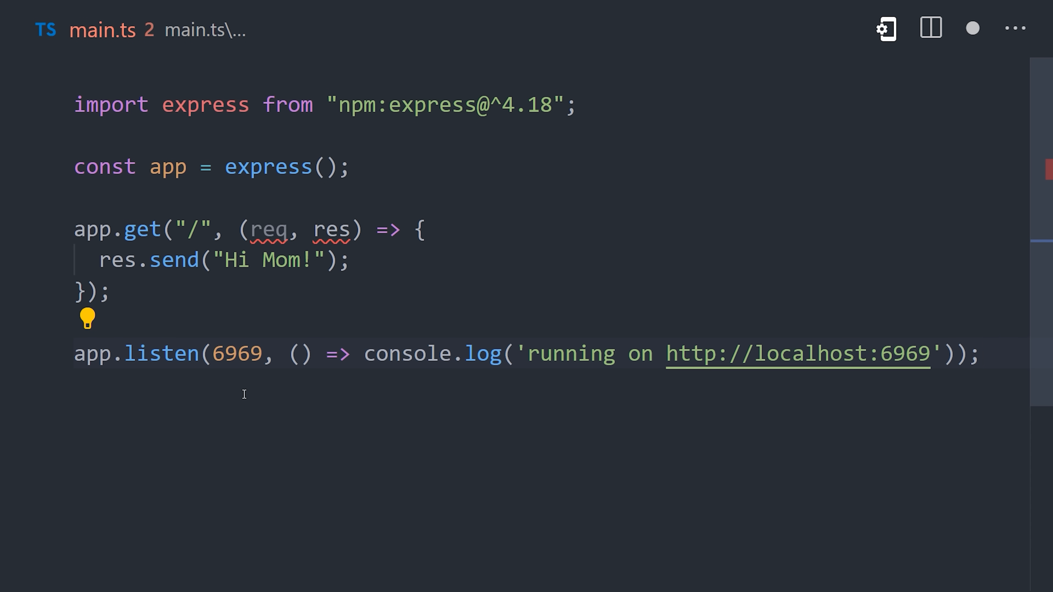
{"action": "mouse_move", "coordinate": [339, 449]}
{"action": "type", "text": "deno run main"}
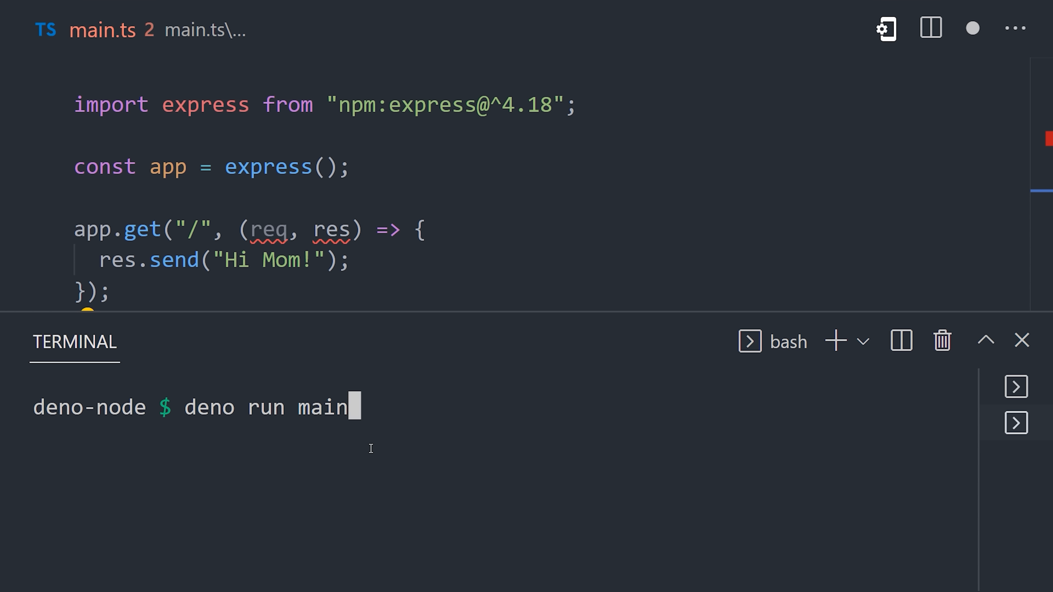
- Run deno run main.ts granting read and env permissions, then rerun with --allow-all
{"action": "type", "text": ".ts"}
{"action": "key", "text": "Return"}
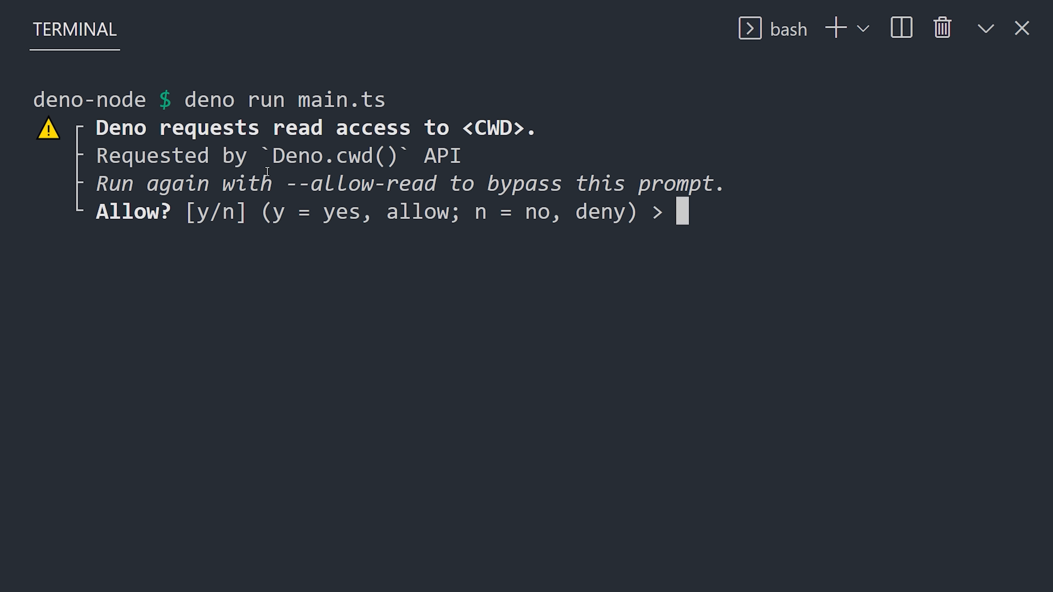
{"action": "type", "text": "y"}
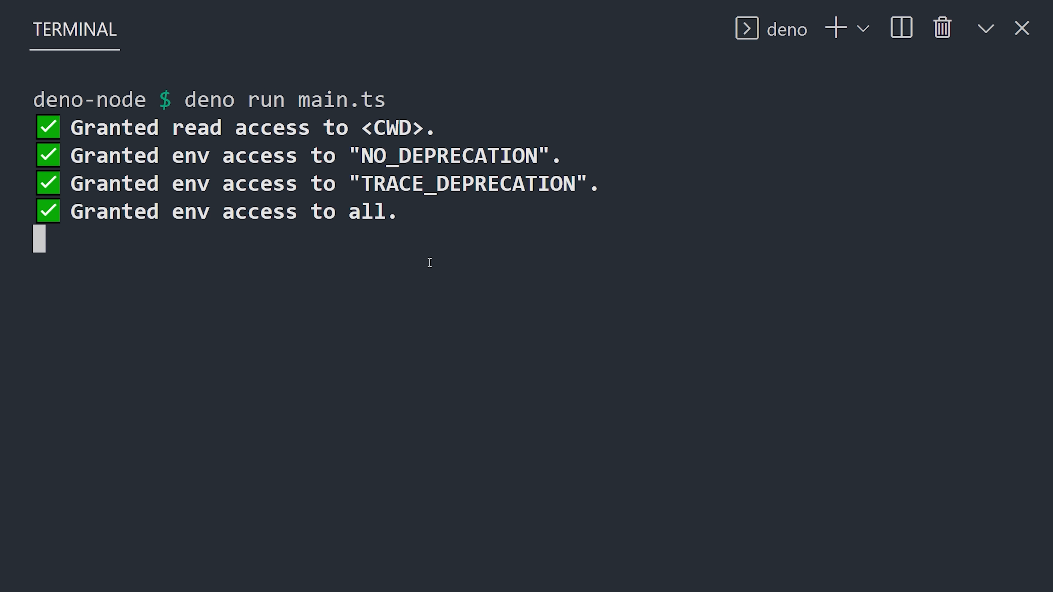
{"action": "type", "text": "y"}
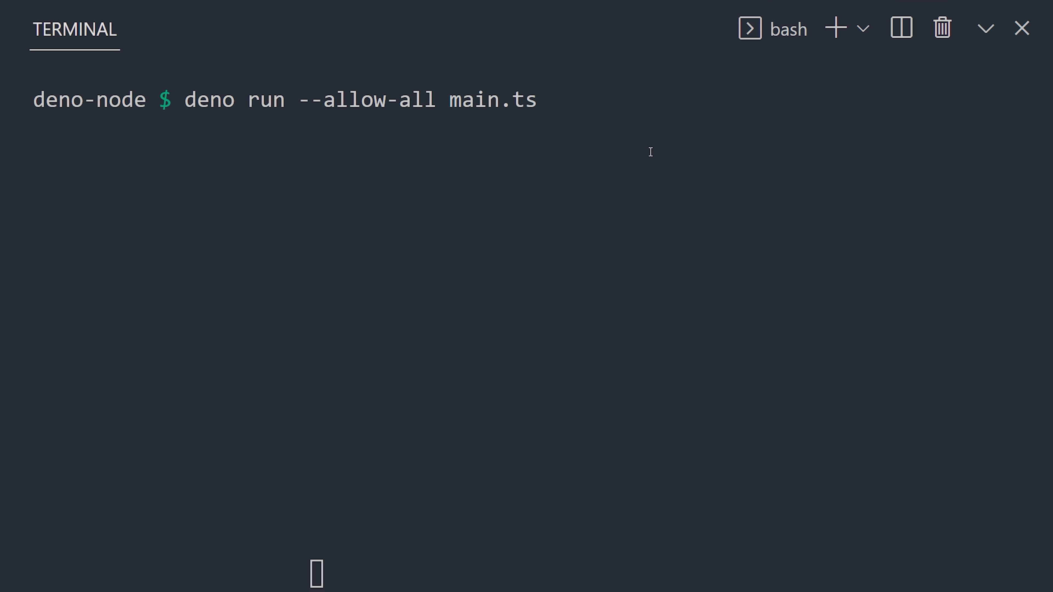
{"action": "key", "text": "Return"}
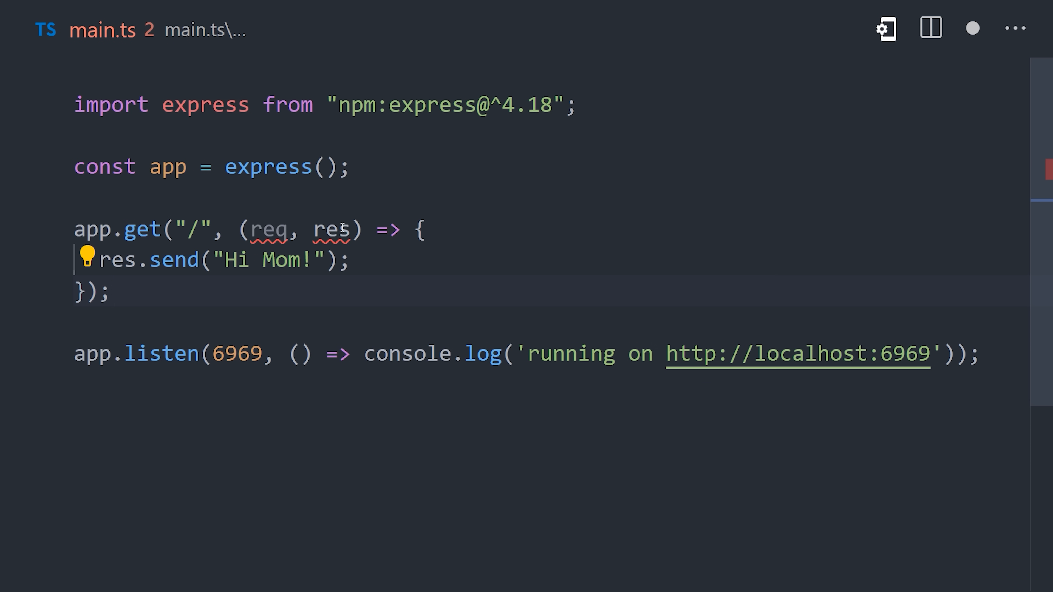
{"action": "mouse_move", "coordinate": [332, 230]}
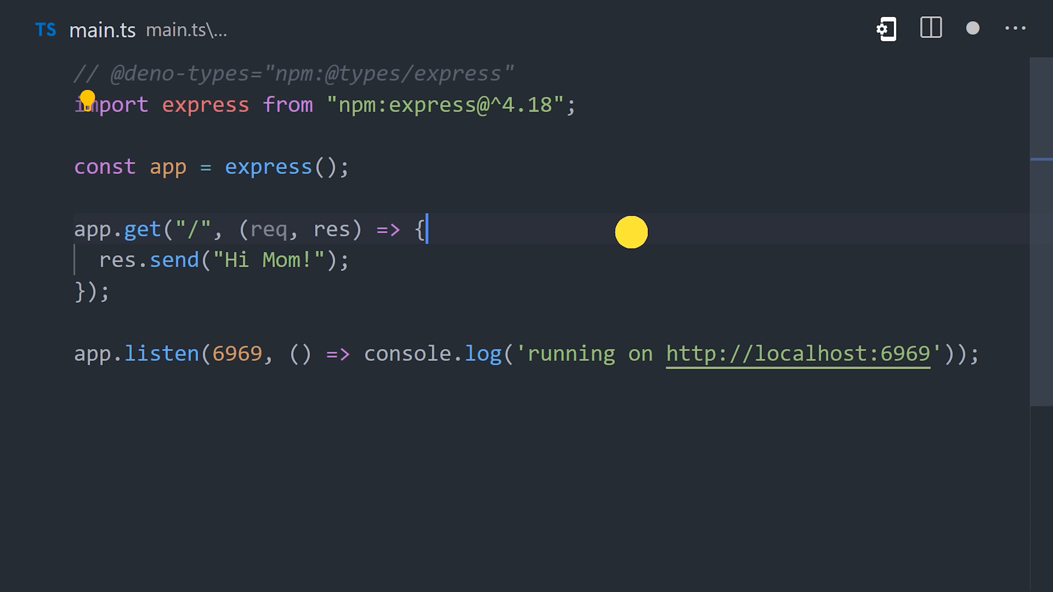
{"action": "mouse_move", "coordinate": [168, 166]}
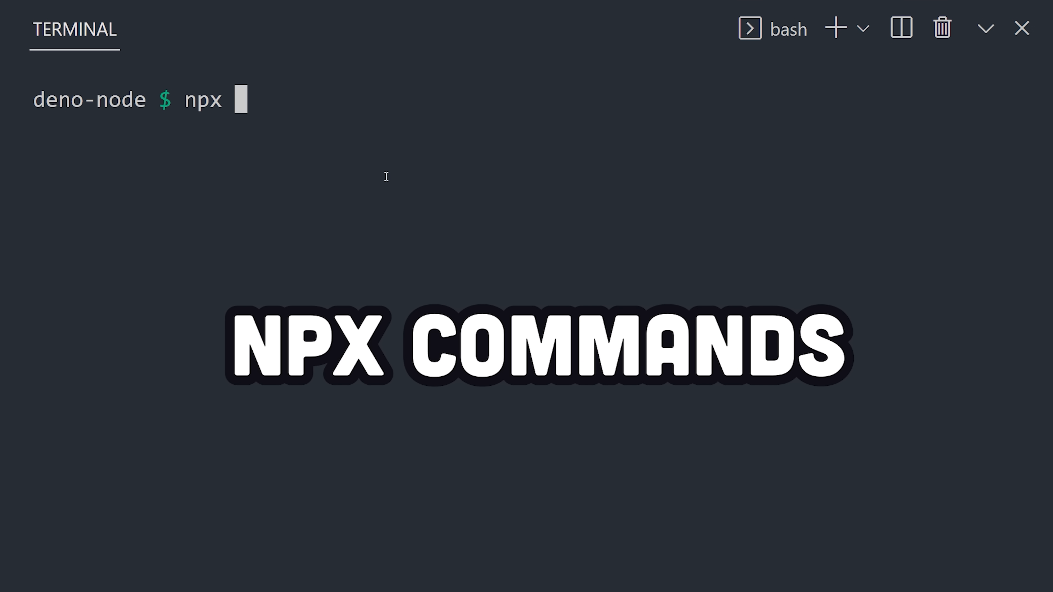
- Launch the quiz CLI with deno run -A npm:firequiz
{"action": "type", "text": "firequiz"}
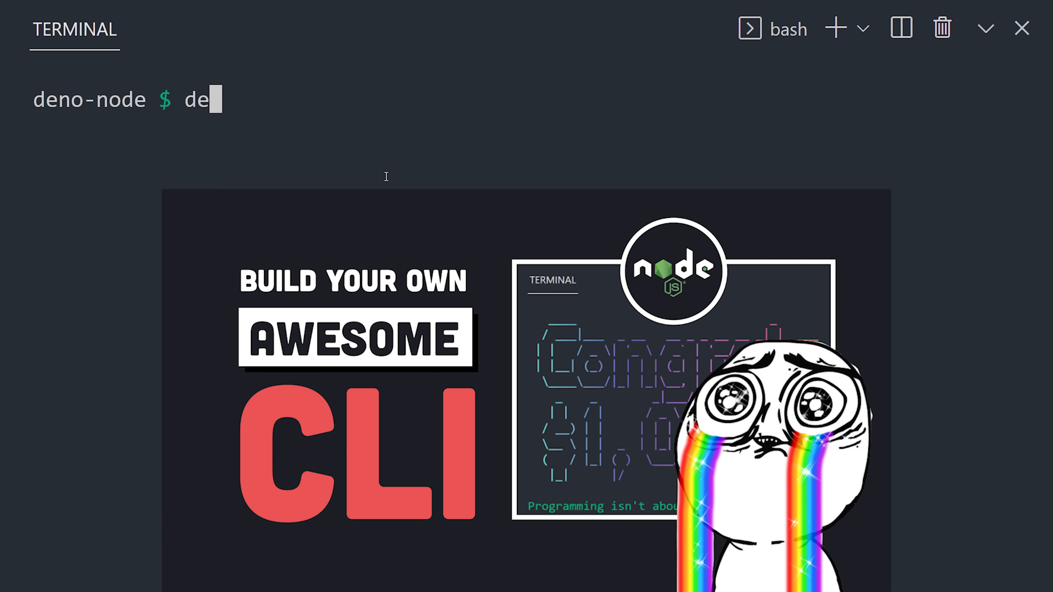
{"action": "type", "text": "no run -"}
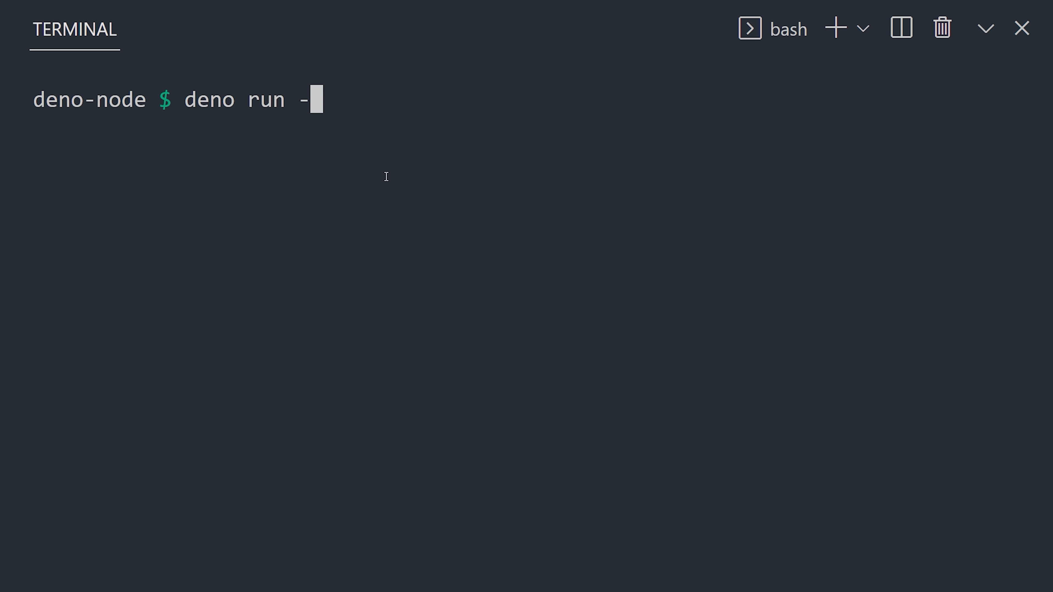
{"action": "type", "text": "A npm:firequiz"}
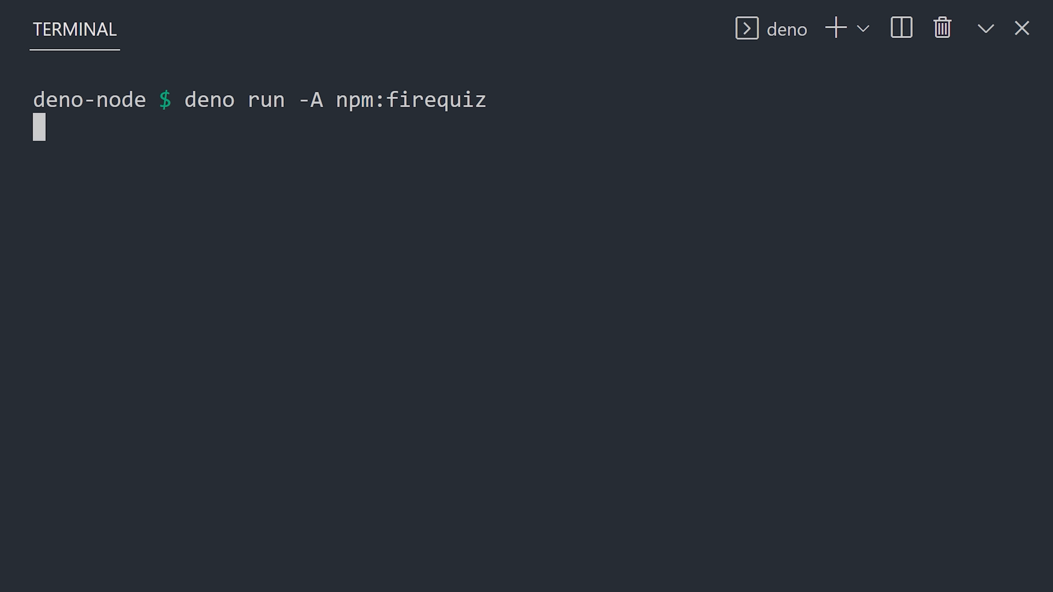
{"action": "key", "text": "Return"}
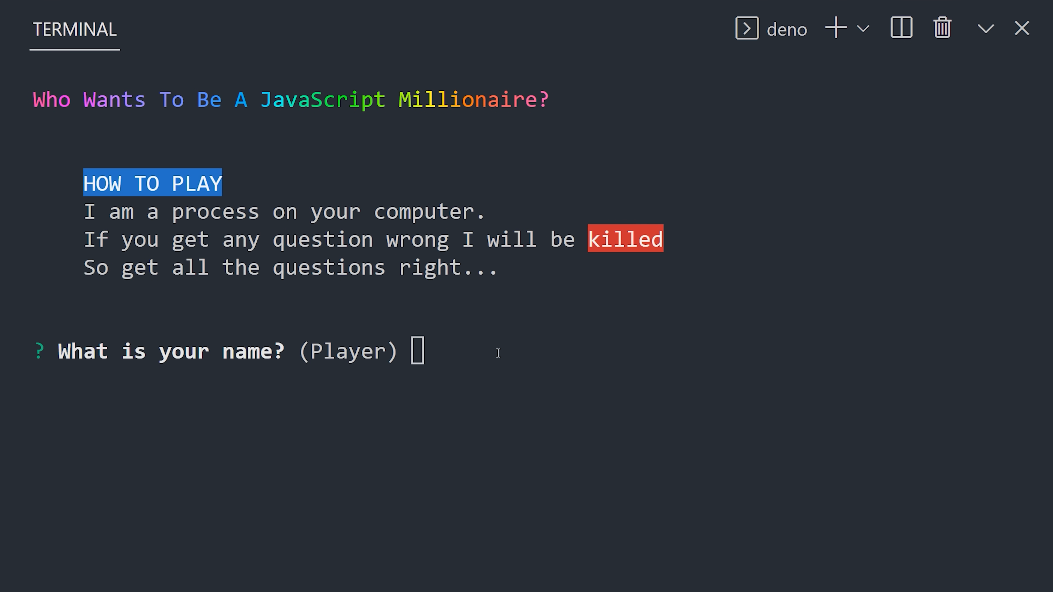
- Answer the name prompt with Bob to reach the first quiz question
{"action": "type", "text": "B"}
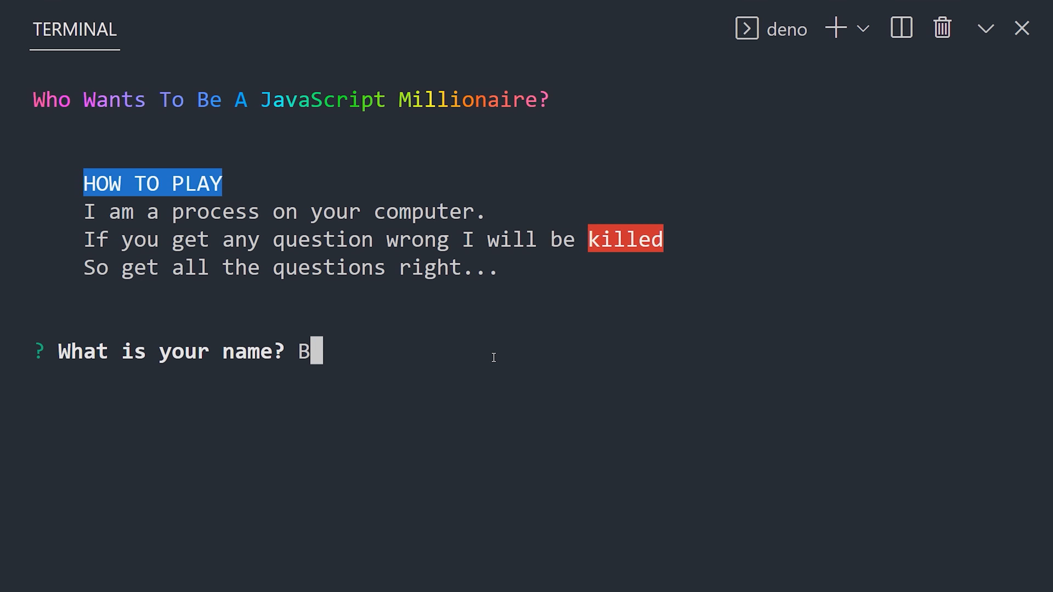
{"action": "type", "text": "ob"}
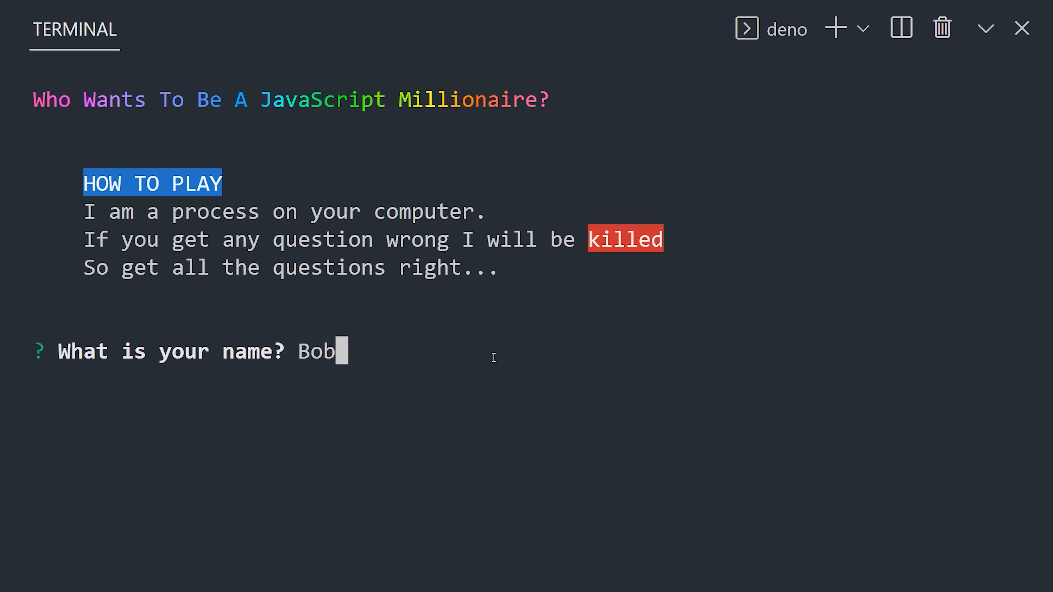
{"action": "key", "text": "Return"}
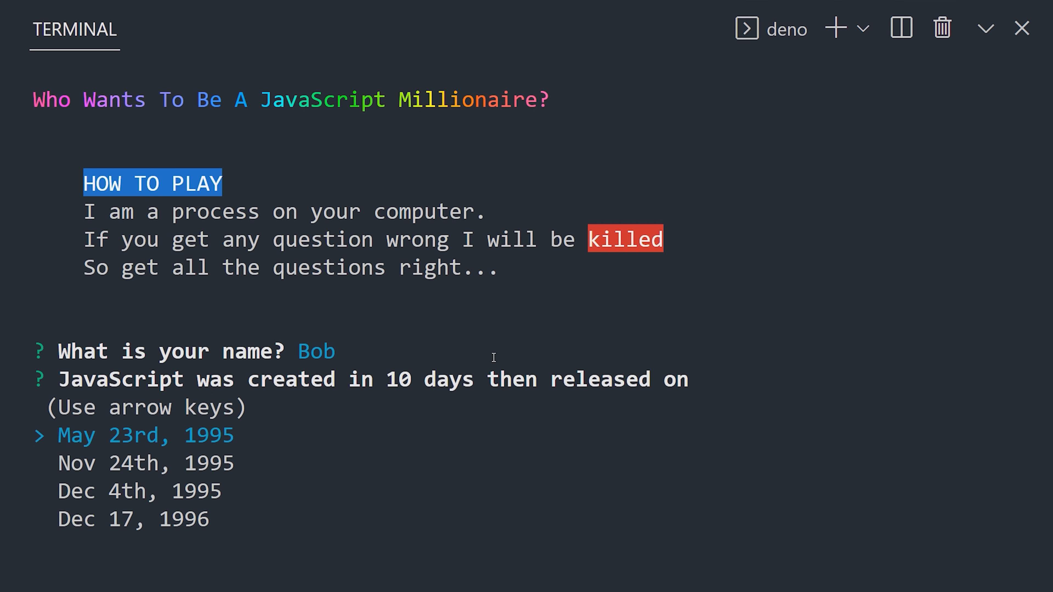